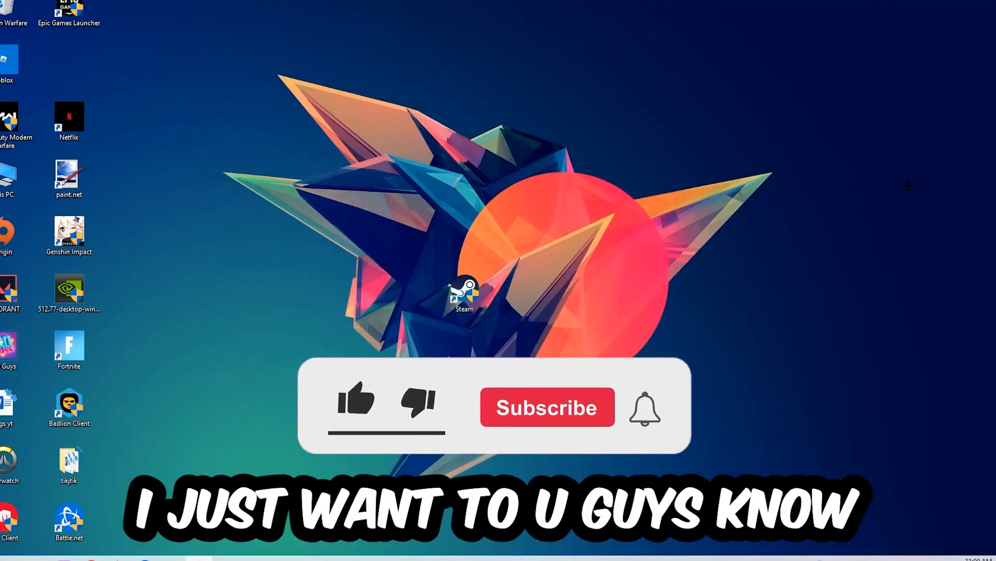
Launch Task Manager from the taskbar and show the list of running processes
left_click(356, 402)
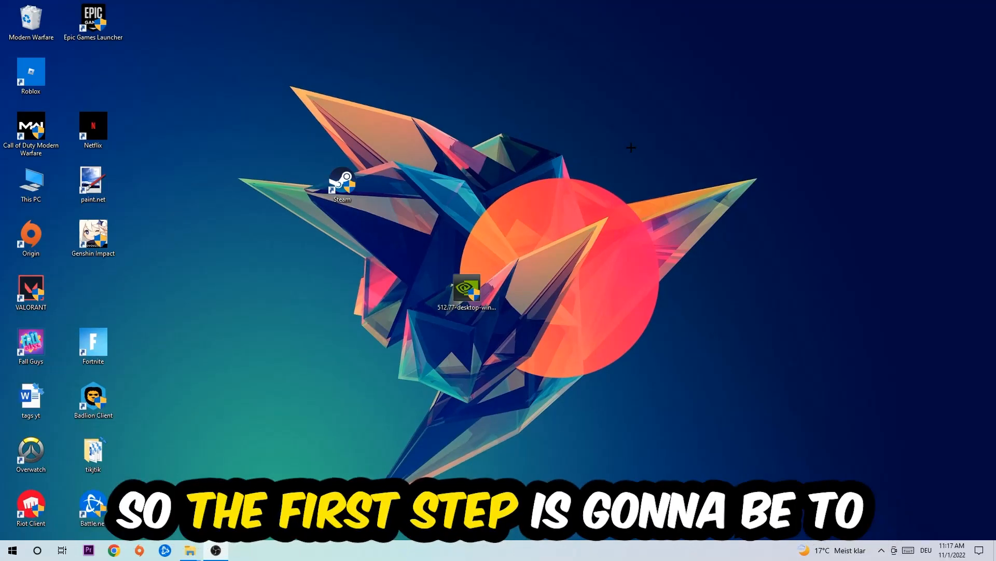
mouse_move(641, 140)
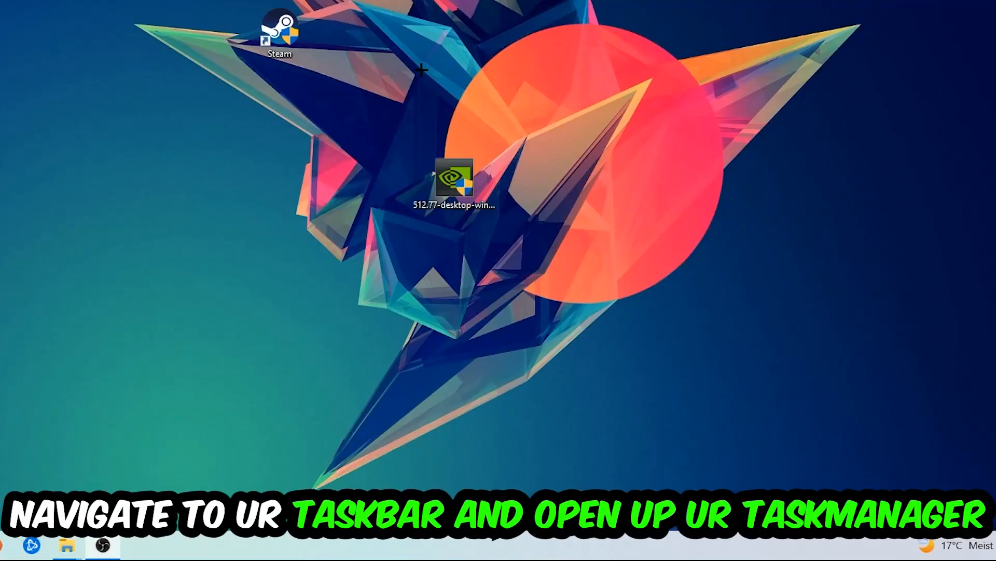
right_click(497, 545)
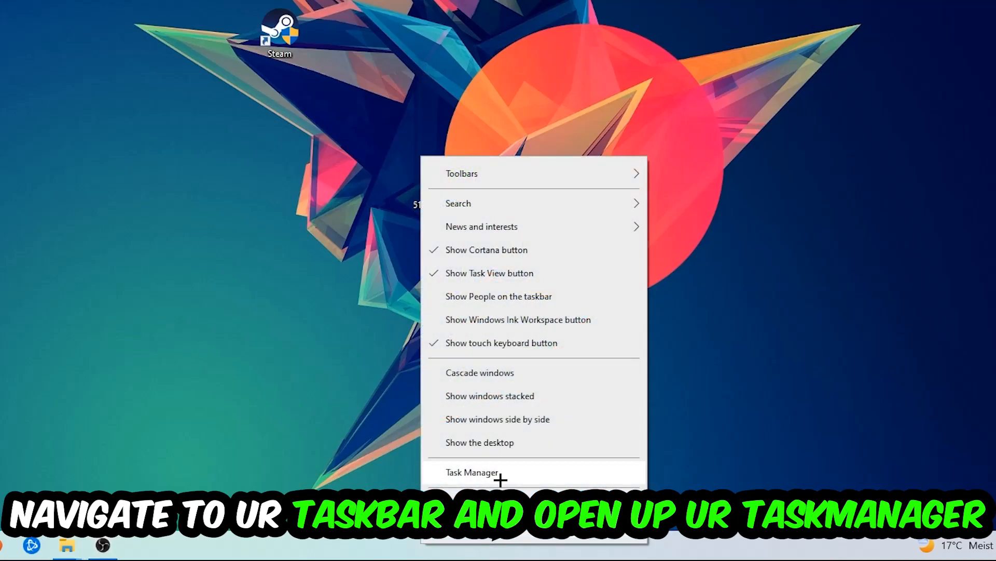
left_click(472, 471)
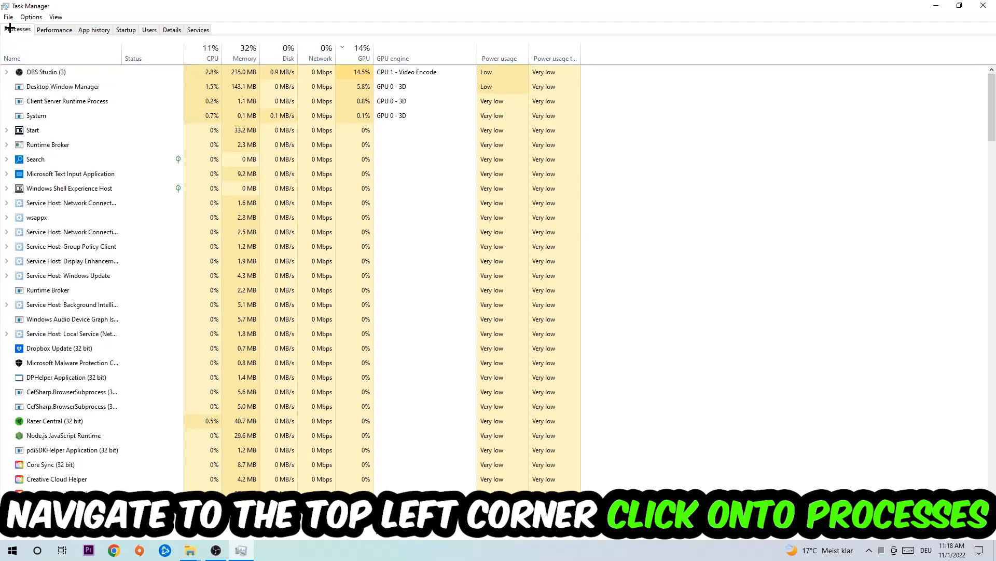
left_click(71, 260)
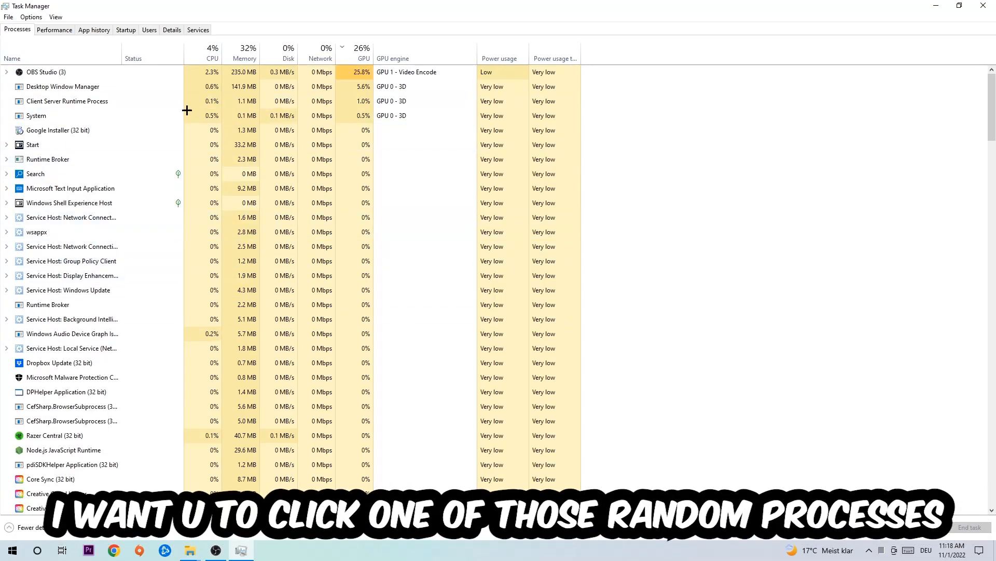
End the Microsoft Text Input Application task from its context menu
left_click(69, 173)
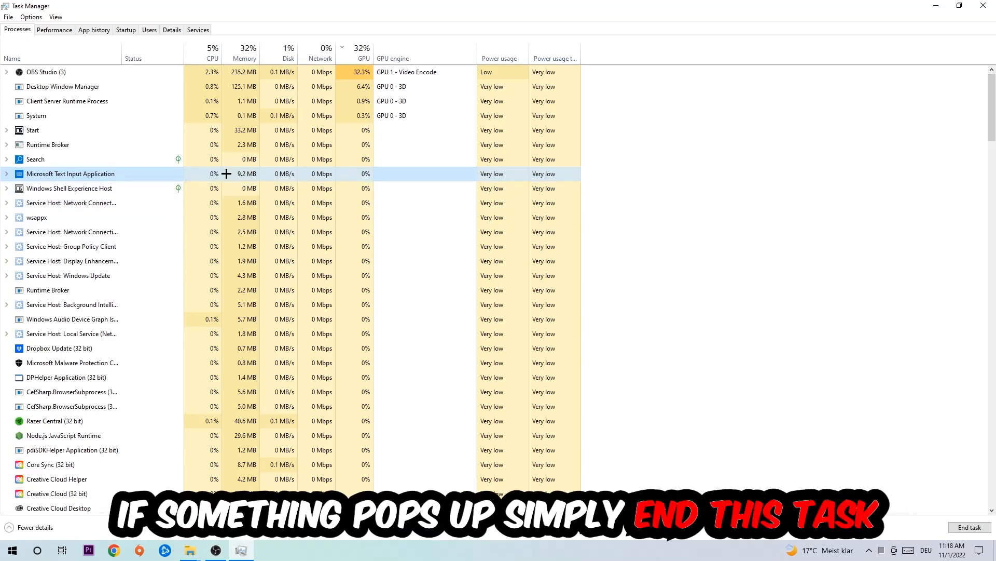
right_click(69, 173)
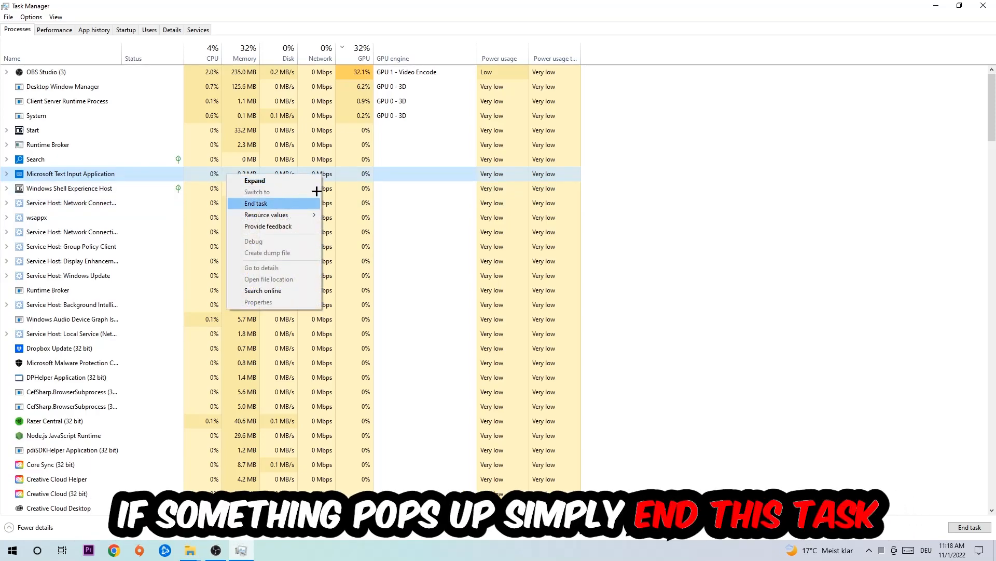
left_click(255, 202)
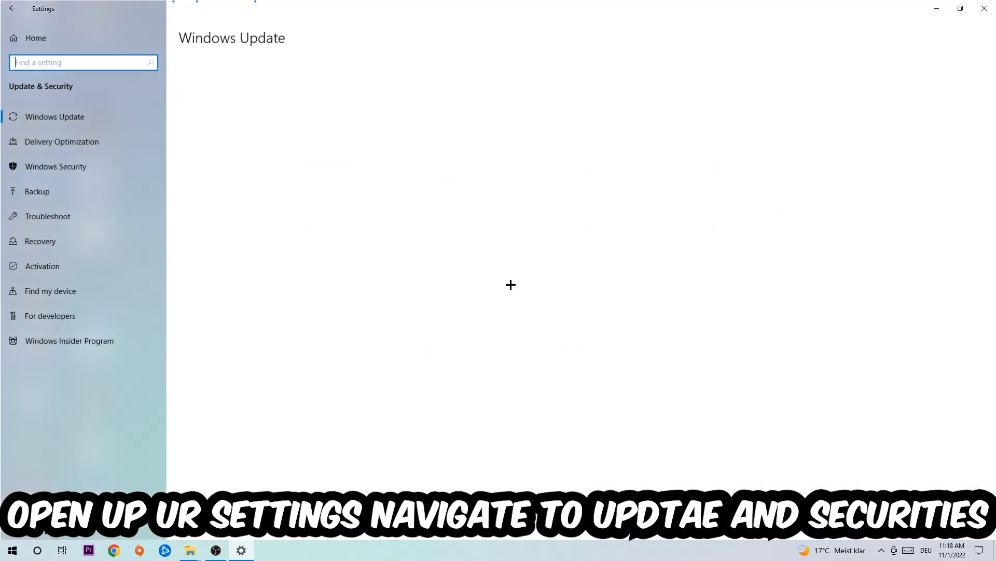
Check for available Windows updates on the Windows Update page
left_click(55, 116)
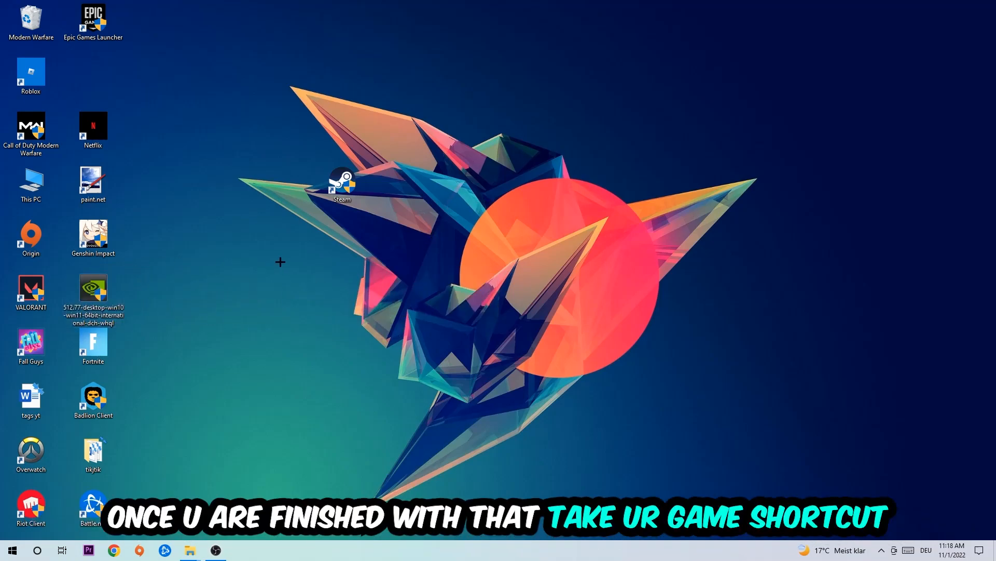
Reposition the Steam shortcut and bring up its Properties to set Run as administrator
left_click_drag(342, 185, 528, 239)
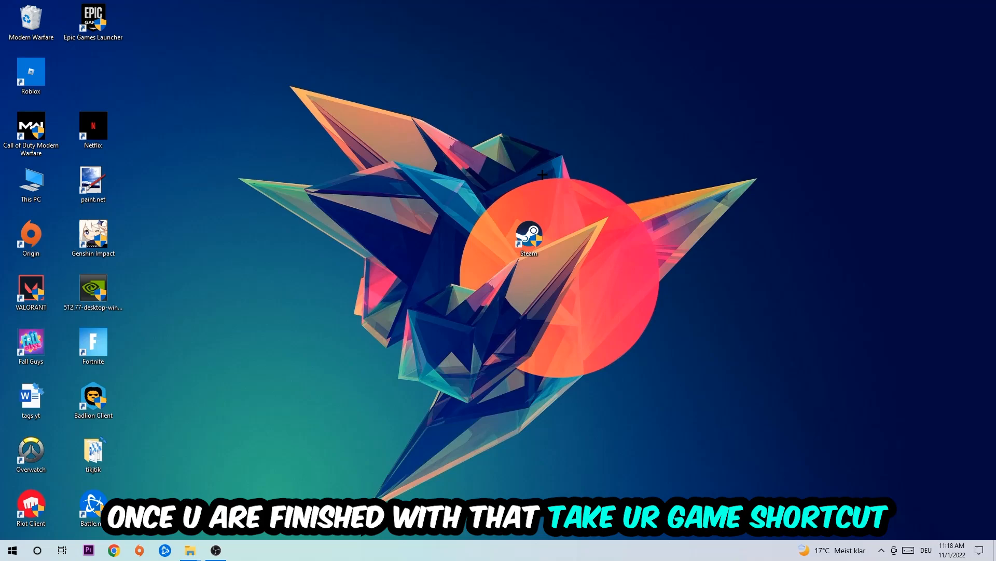
left_click_drag(529, 239, 591, 238)
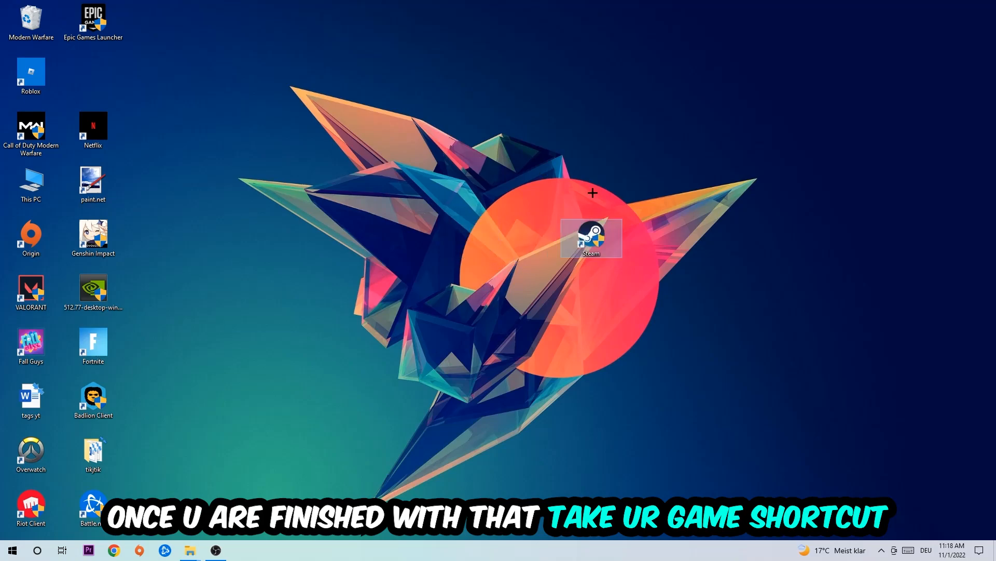
right_click(590, 238)
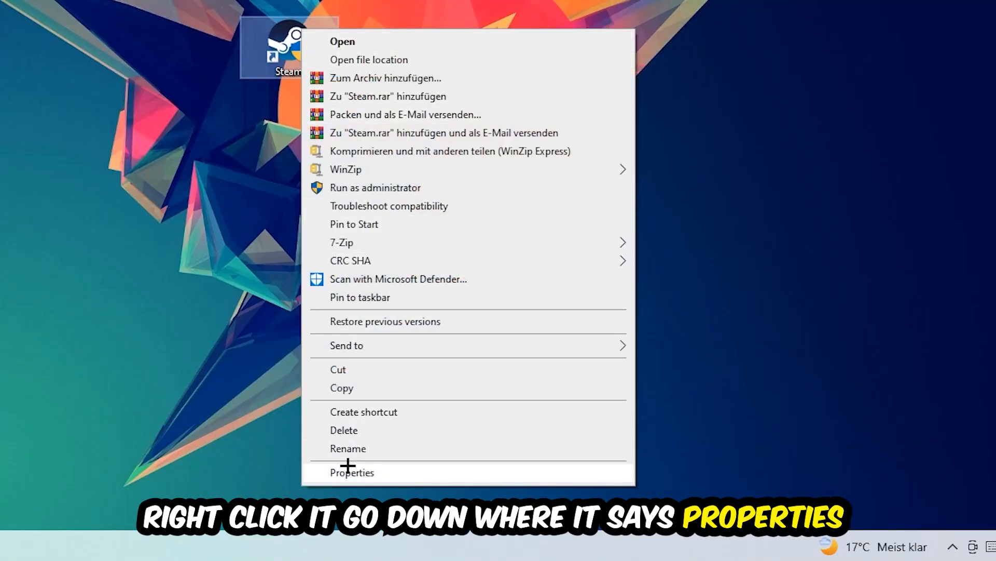
left_click(352, 472)
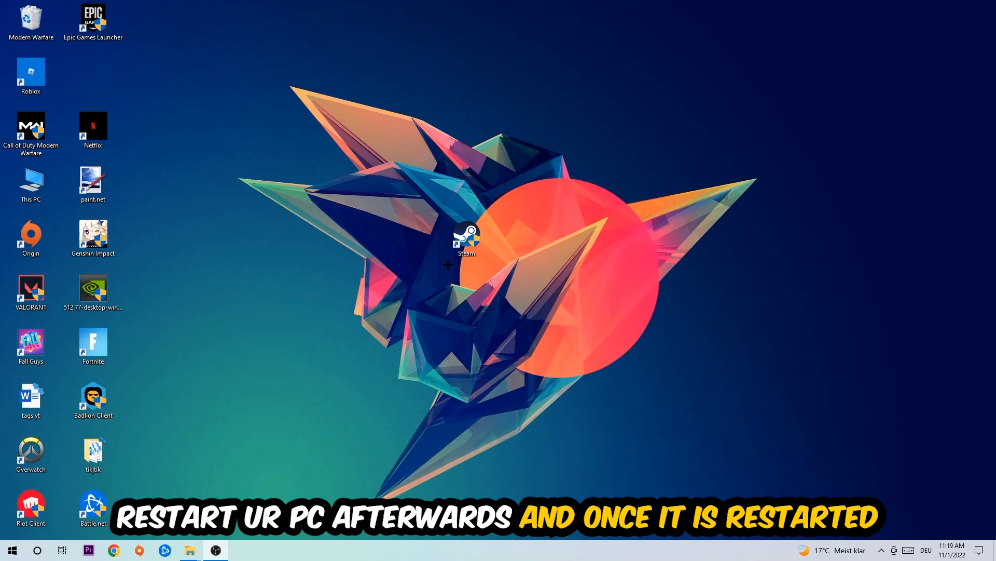
left_click_drag(466, 240, 405, 131)
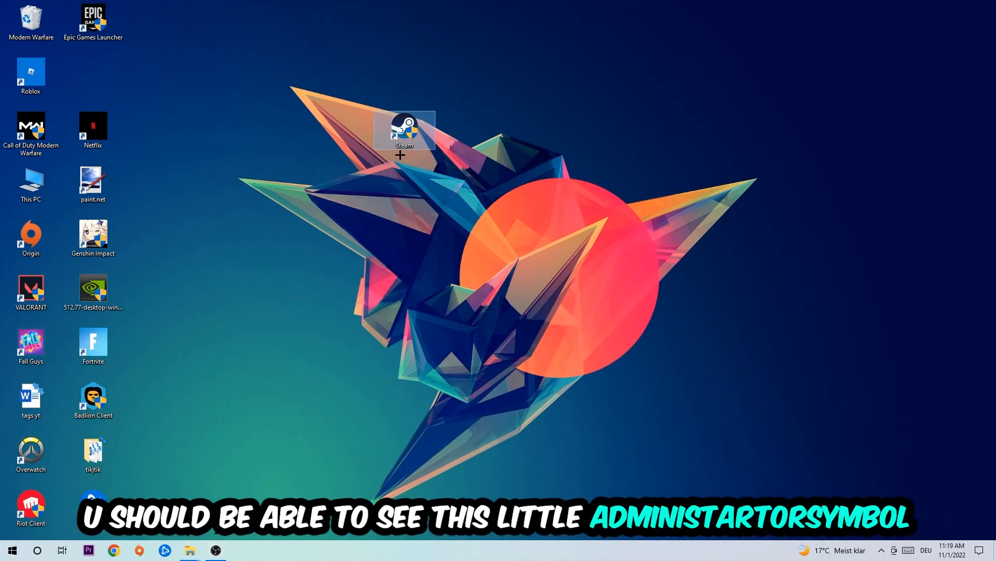